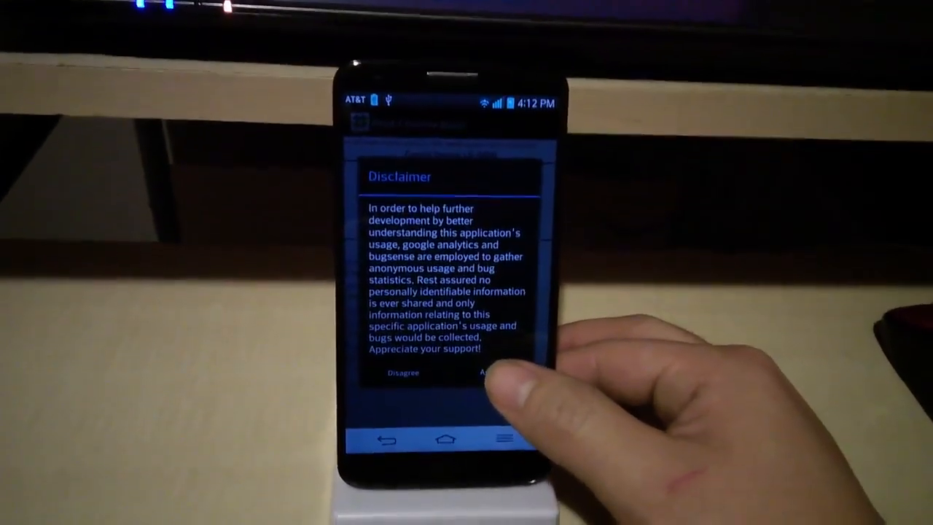
Agree to the disclaimer, verify root to get the 'Sorry!' result, and return home.
{"action": "left_click", "coordinate": [489, 373]}
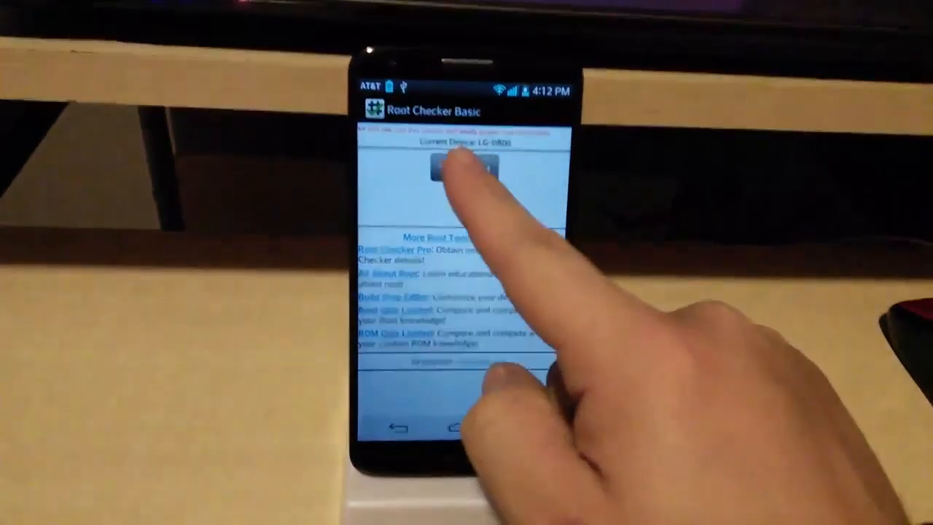
{"action": "left_click", "coordinate": [455, 172]}
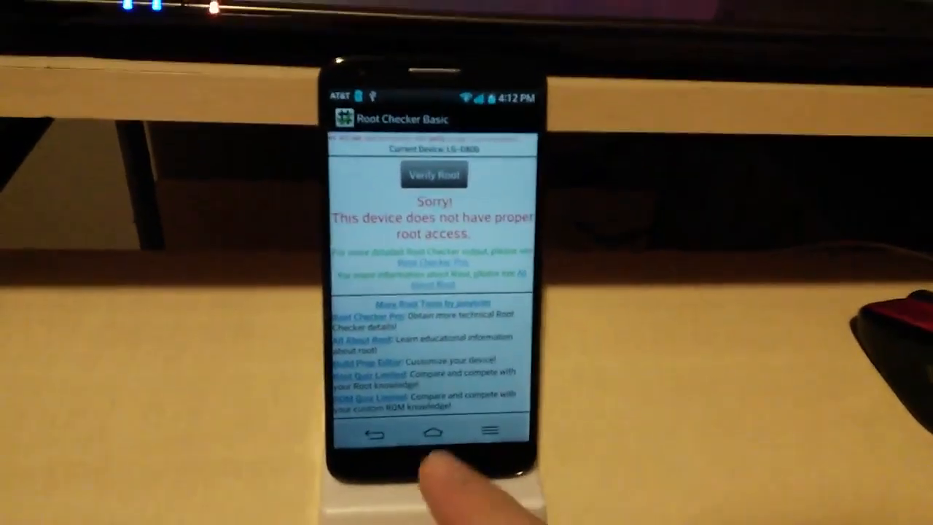
{"action": "left_click", "coordinate": [433, 431]}
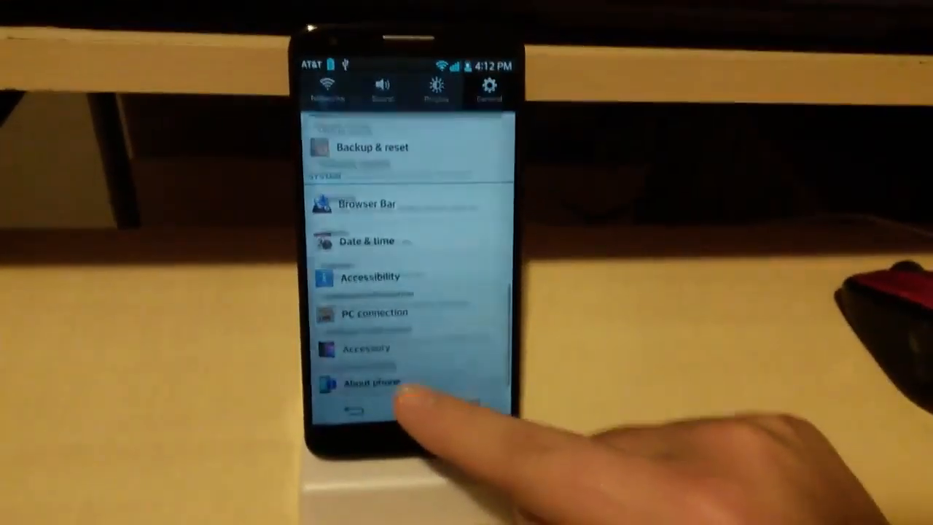
Tap Build number under About phone > Software information until 'You are now a developer!' appears.
{"action": "left_click", "coordinate": [373, 382]}
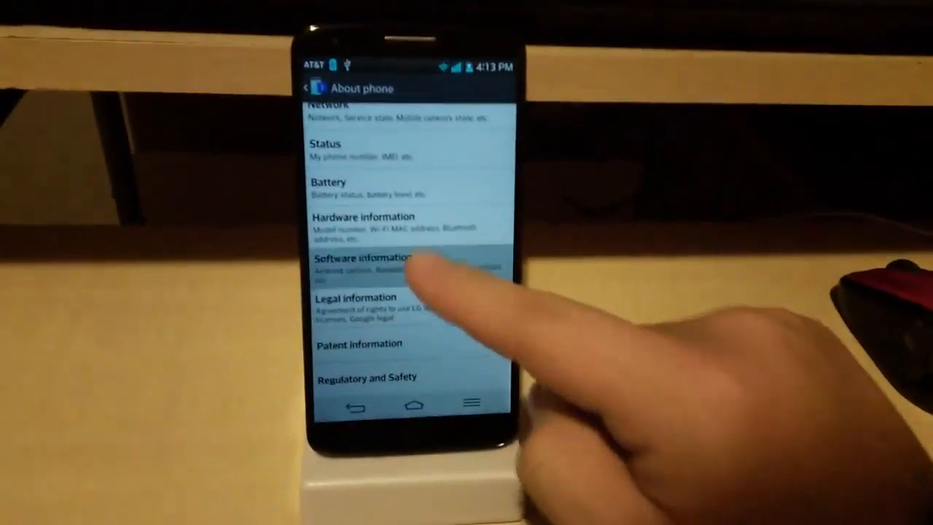
{"action": "left_click", "coordinate": [367, 258]}
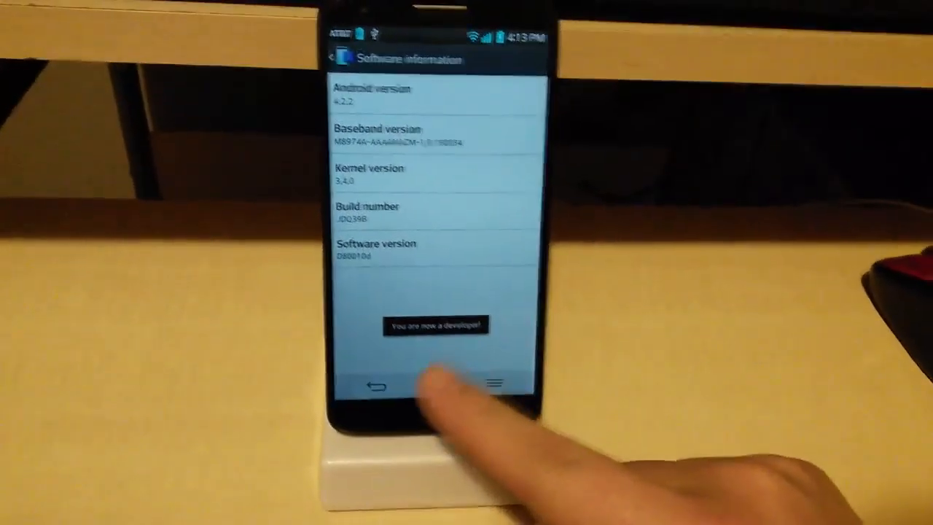
{"action": "left_click", "coordinate": [373, 387]}
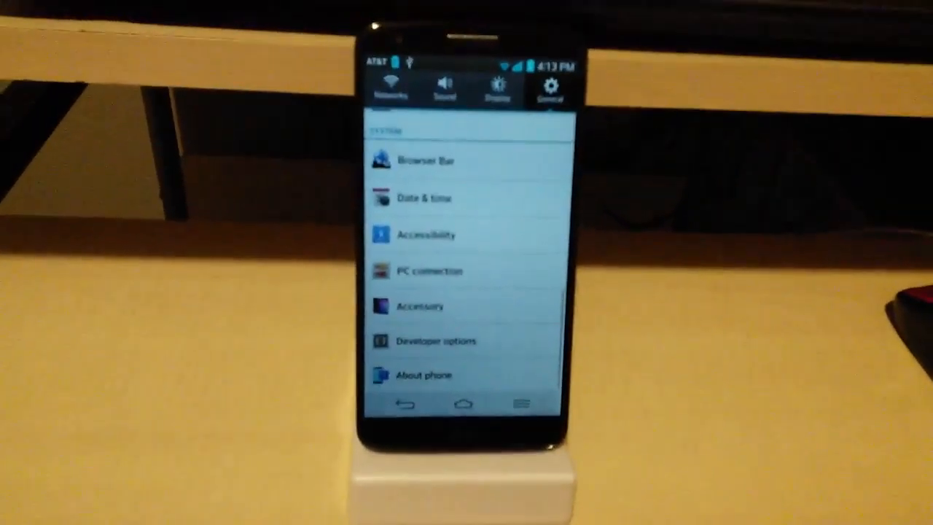
Turn on Developer options and accept the Warning dialog with OK.
{"action": "left_click", "coordinate": [436, 341]}
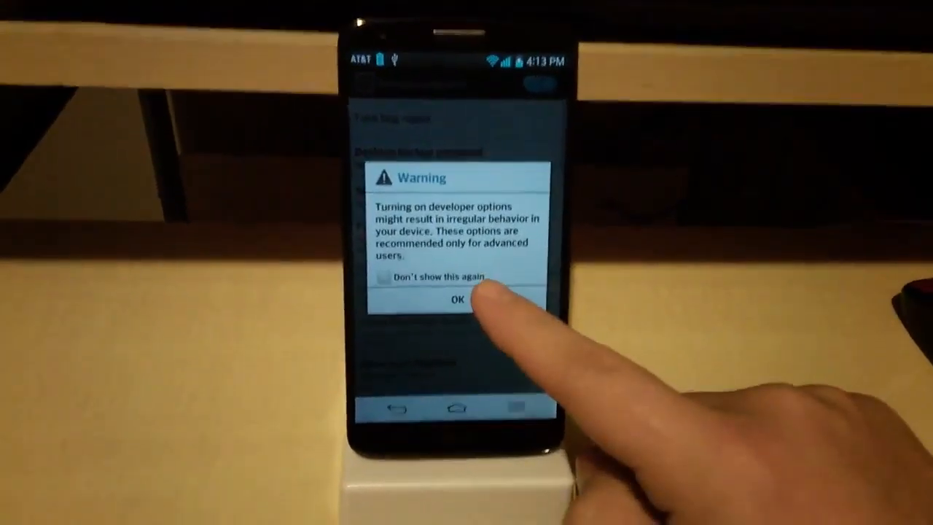
{"action": "left_click", "coordinate": [458, 300]}
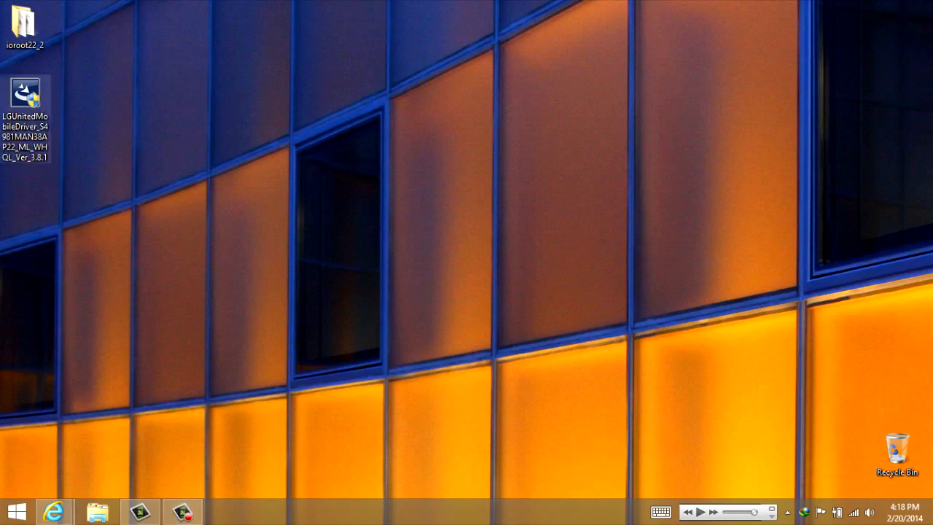
{"action": "mouse_move", "coordinate": [23, 93]}
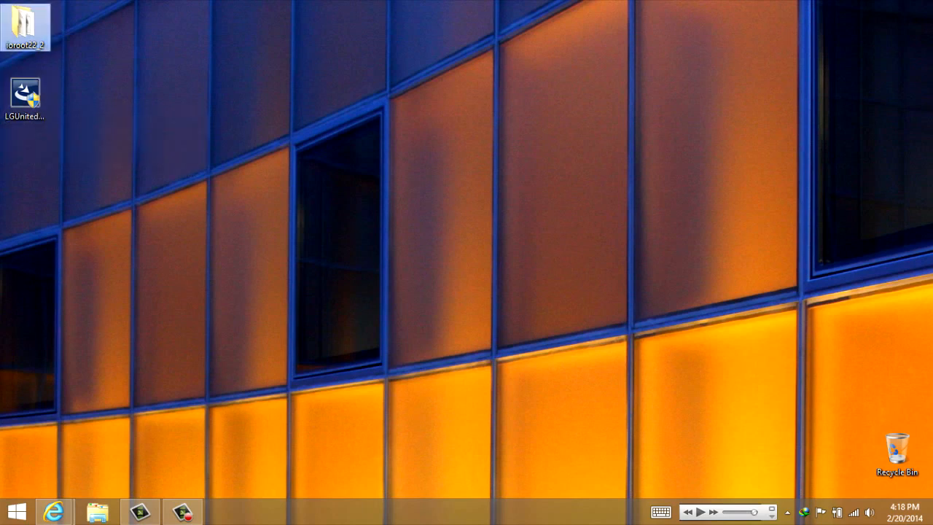
{"action": "mouse_move", "coordinate": [23, 26]}
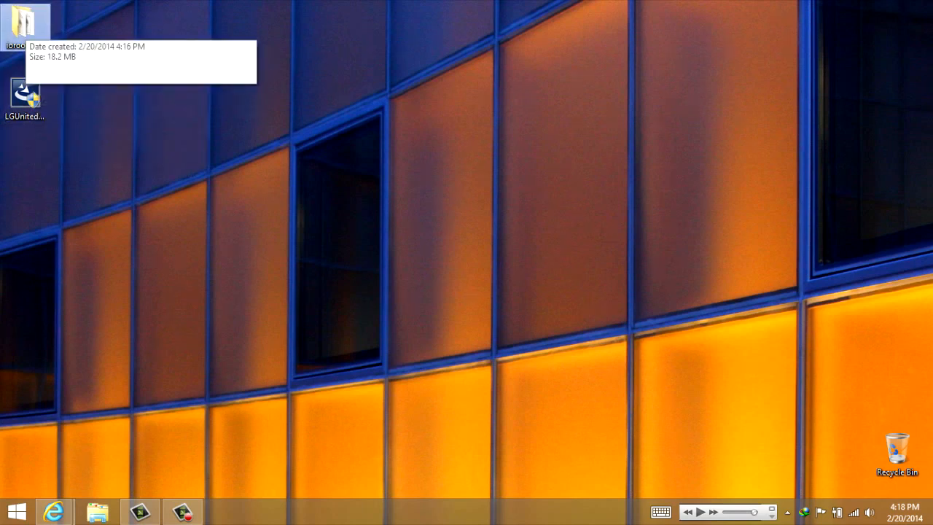
Run the root Windows Batch File from the ioroot22_2 desktop folder.
{"action": "double_click", "coordinate": [15, 22]}
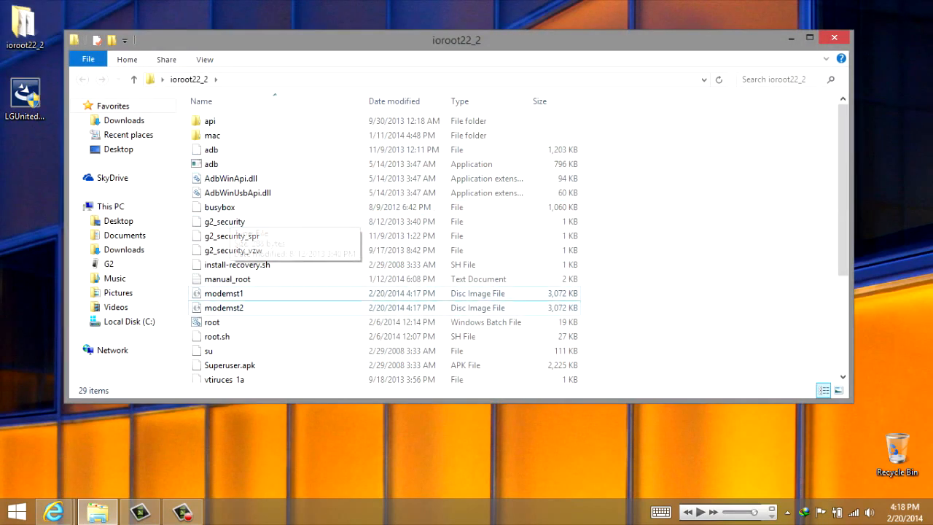
{"action": "left_click", "coordinate": [213, 322]}
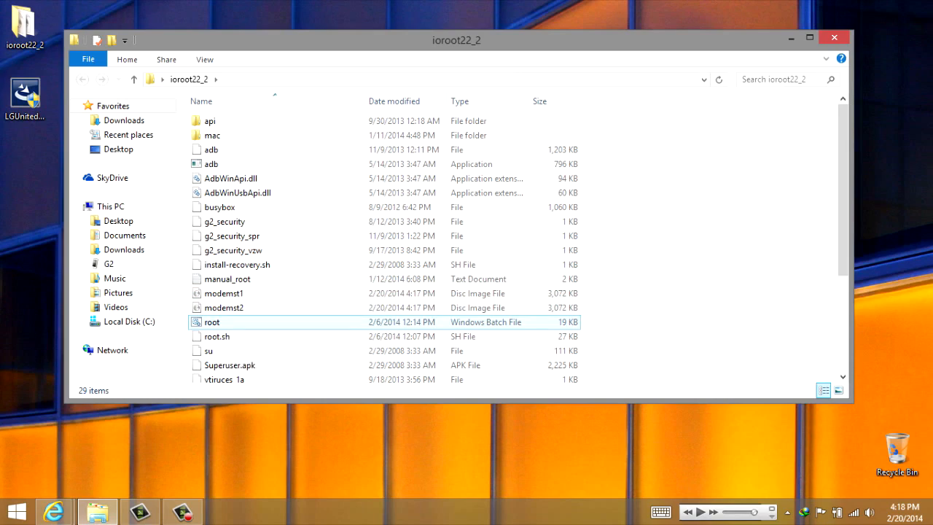
{"action": "double_click", "coordinate": [213, 323]}
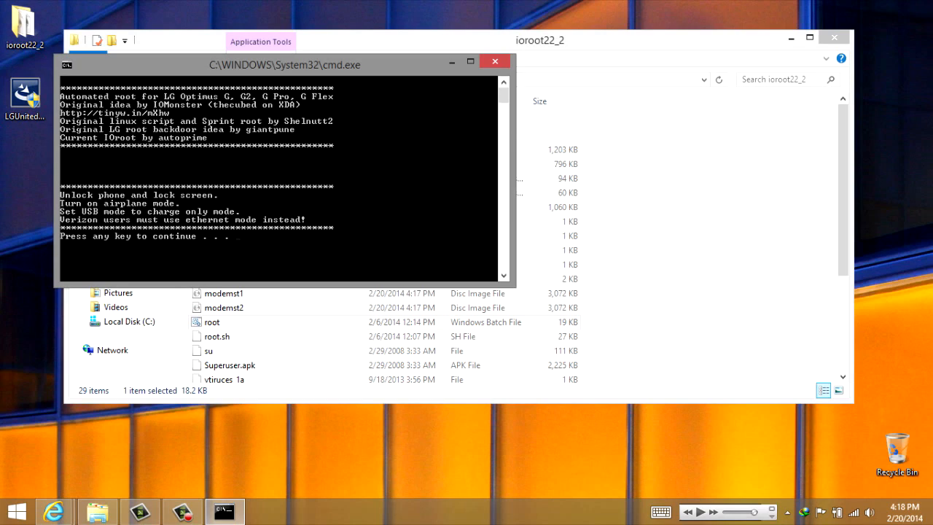
Continue the script past the USB mode toggle and confirm ADB root so EFS backup starts.
{"action": "key", "text": "enter"}
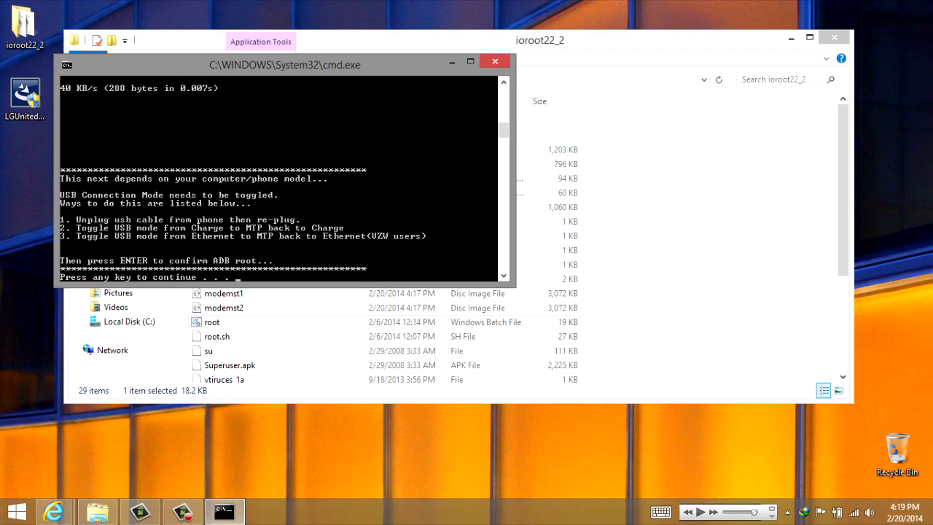
{"action": "key", "text": "enter"}
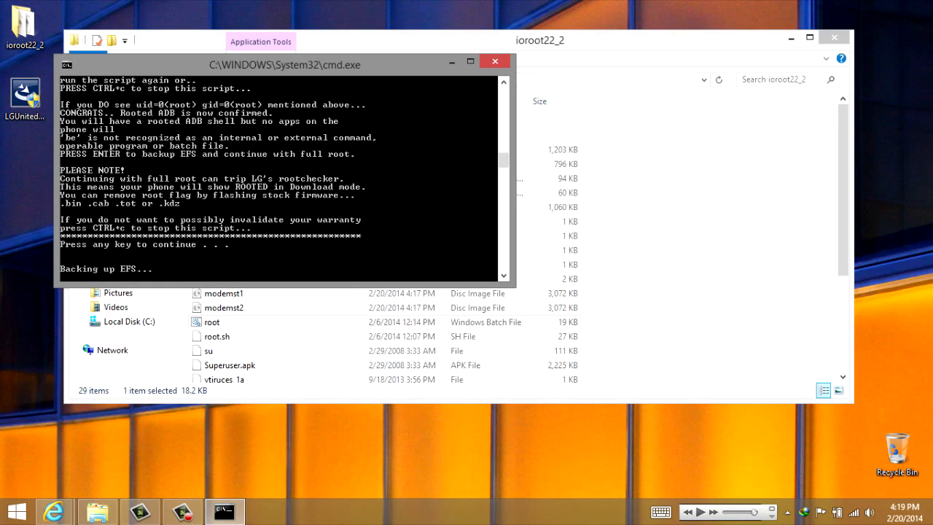
Continue through EFS backup and full root install until 'IOroot complete', then return to the phone.
{"action": "key", "text": "enter"}
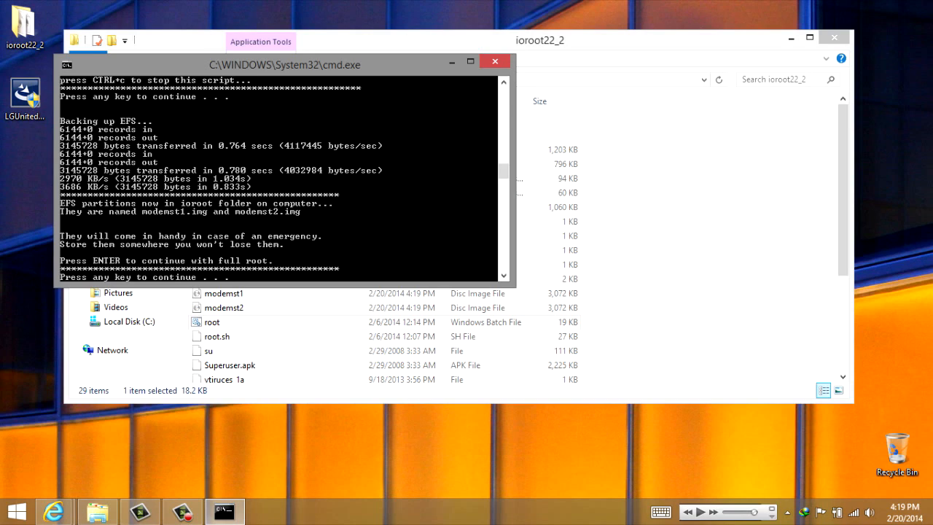
{"action": "key", "text": "enter"}
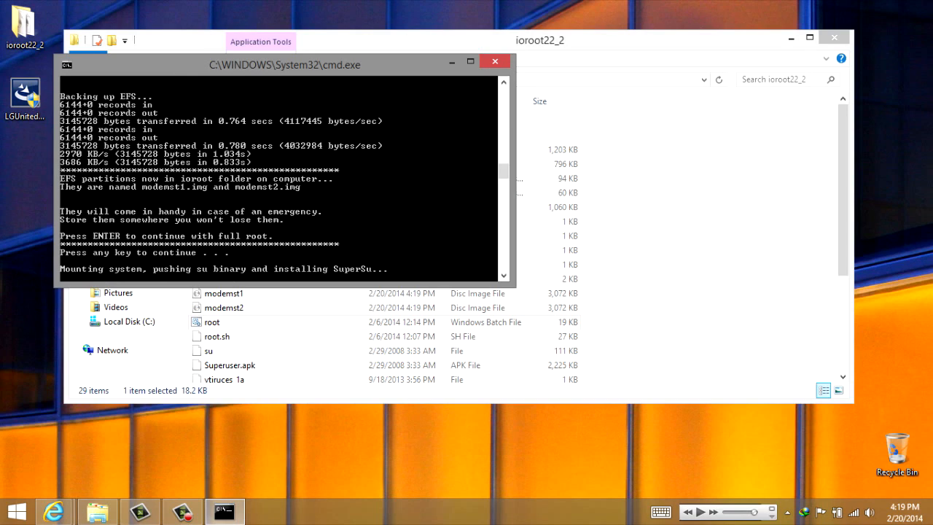
{"action": "key", "text": "enter"}
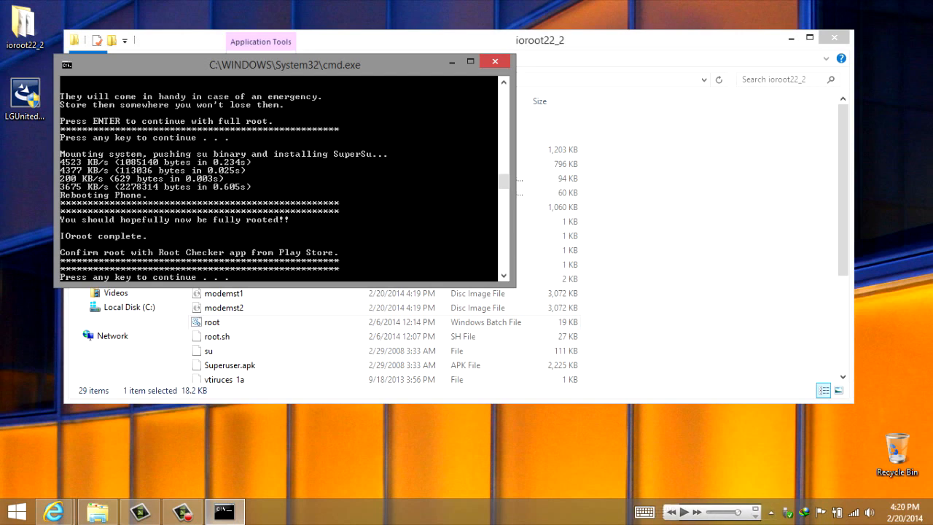
{"action": "left_click", "coordinate": [496, 61]}
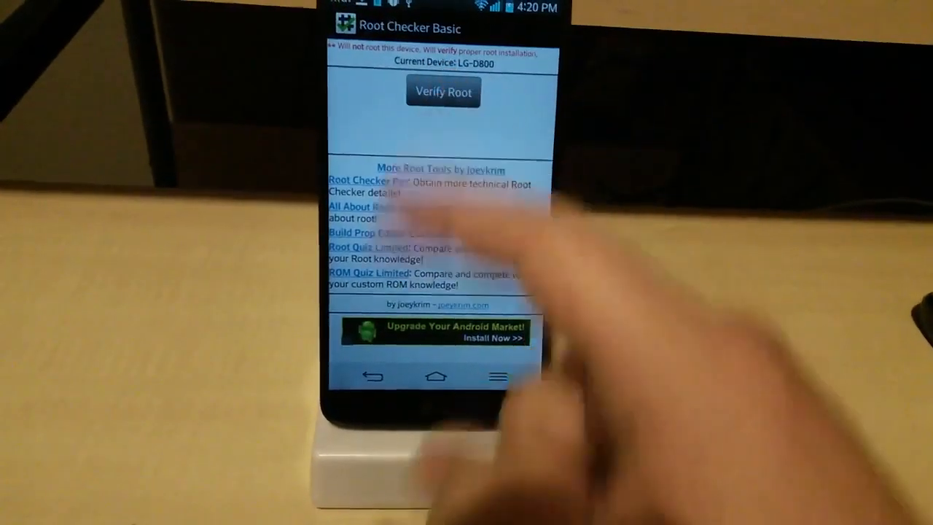
Verify root again and grant the Superuser request to get 'This device has root access!'.
{"action": "left_click", "coordinate": [443, 92]}
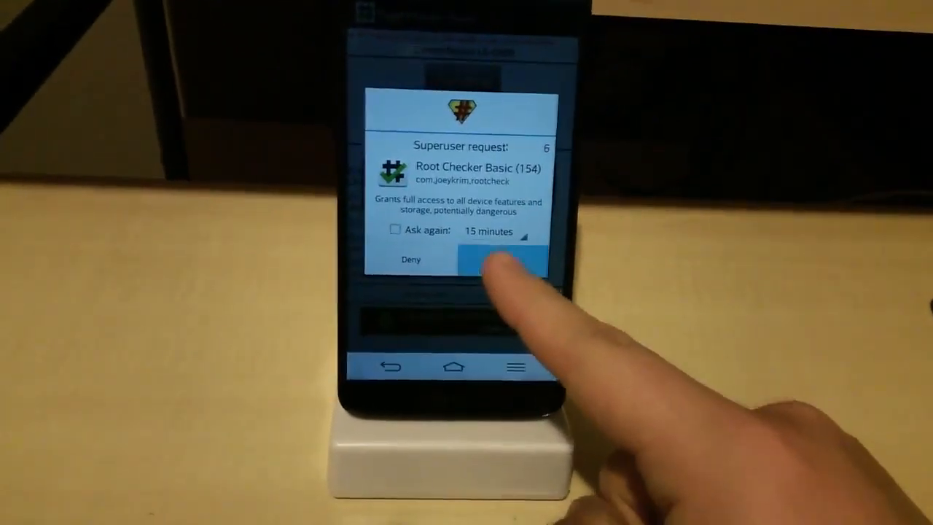
{"action": "left_click", "coordinate": [503, 261]}
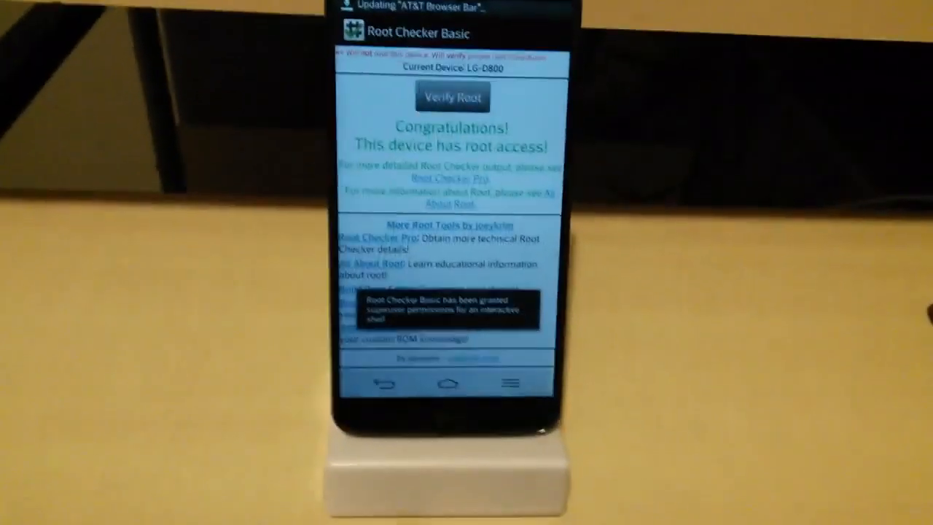